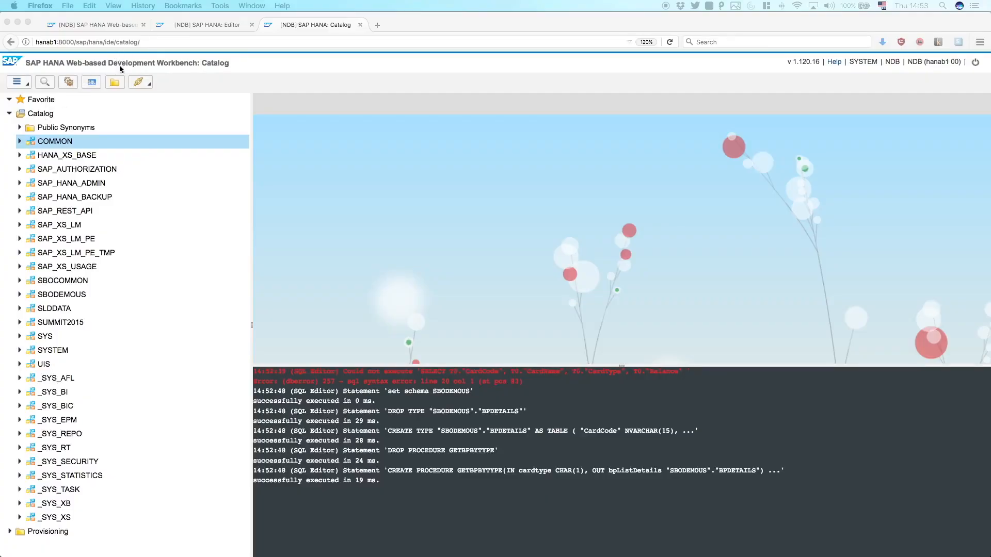
mouse_move(76, 123)
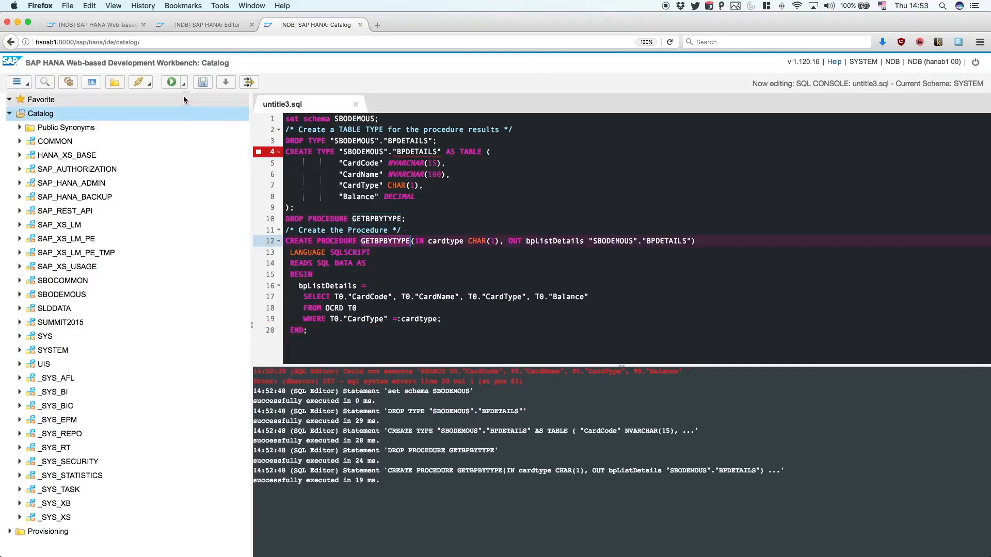
Step: Execute the CREATE TYPE BPDETAILS and CREATE PROCEDURE GETBPBYTYPE script in the SQL console
click(170, 82)
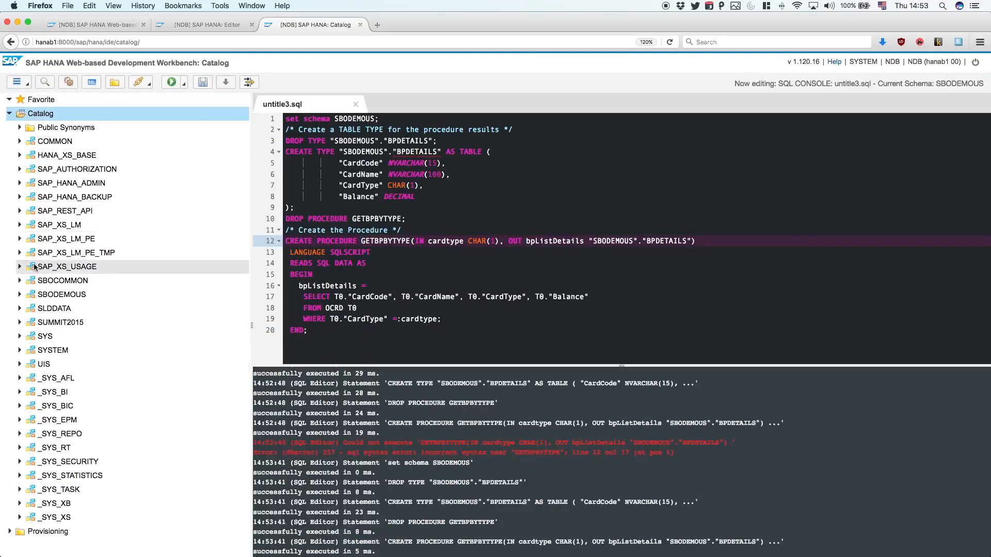
Step: Locate GETBPBYTYPE under SBODEMOUS > Procedures and invoke it to generate a CALL statement
click(19, 294)
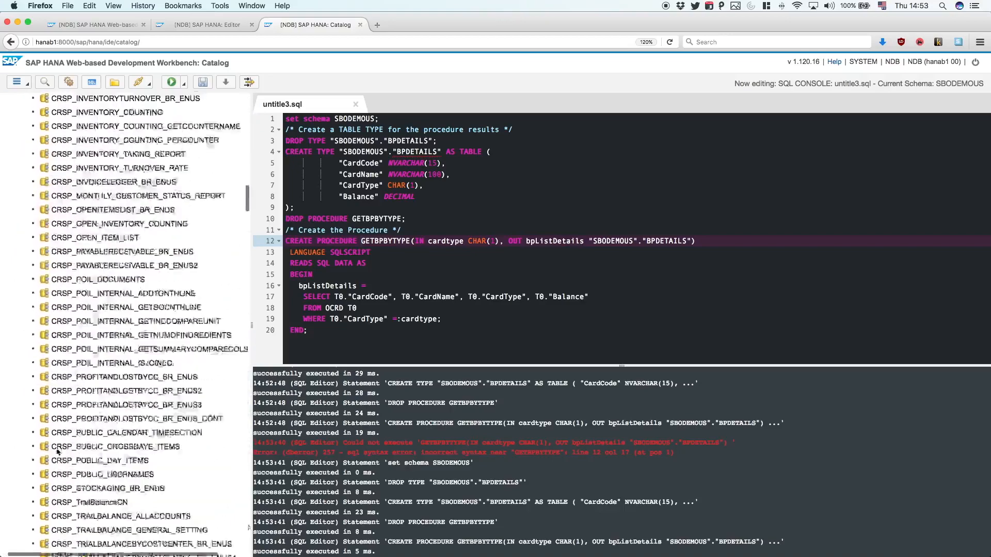
double_click(80, 368)
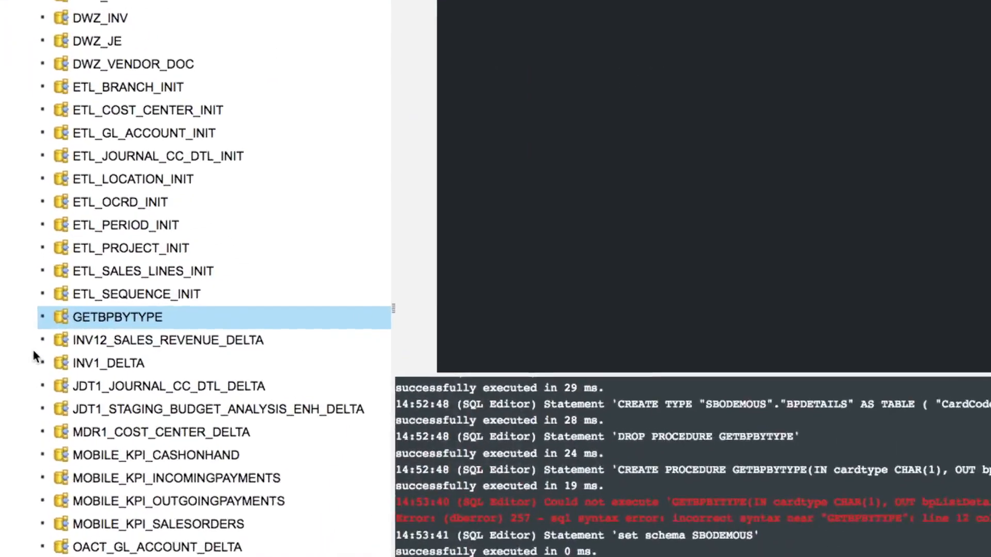
right_click(84, 330)
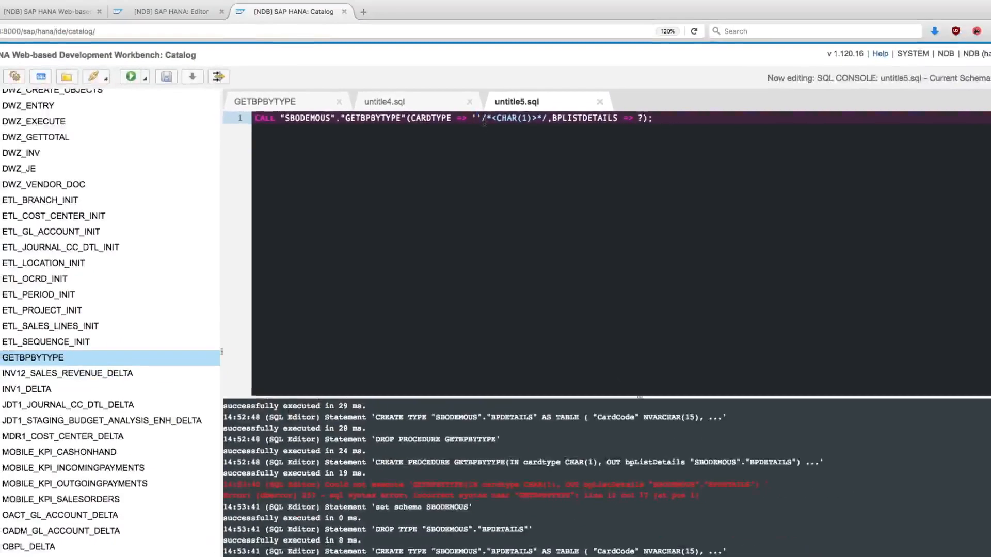
Step: Call GETBPBYTYPE with CARDTYPE 'C', view the 16 customer rows, then return to the Editor
text(C)
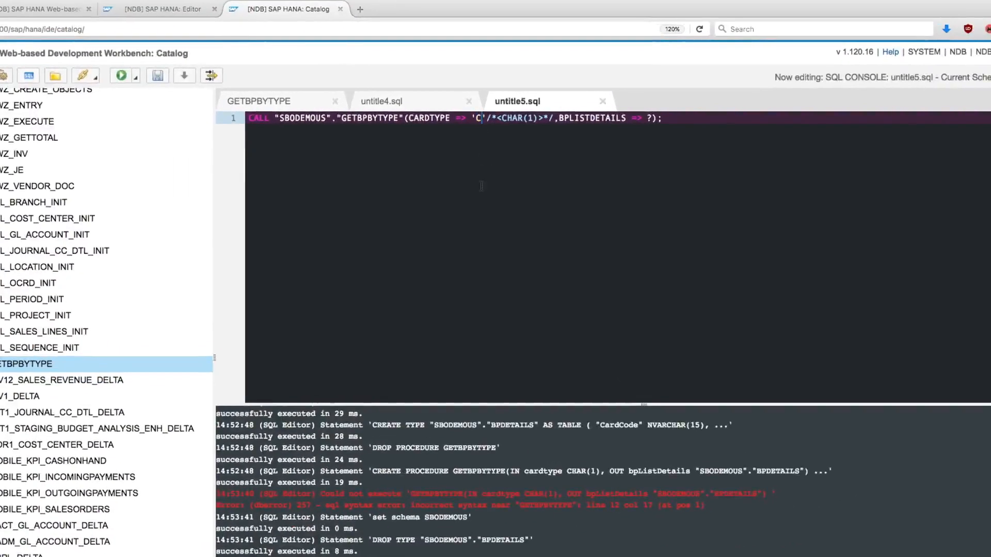
click(170, 82)
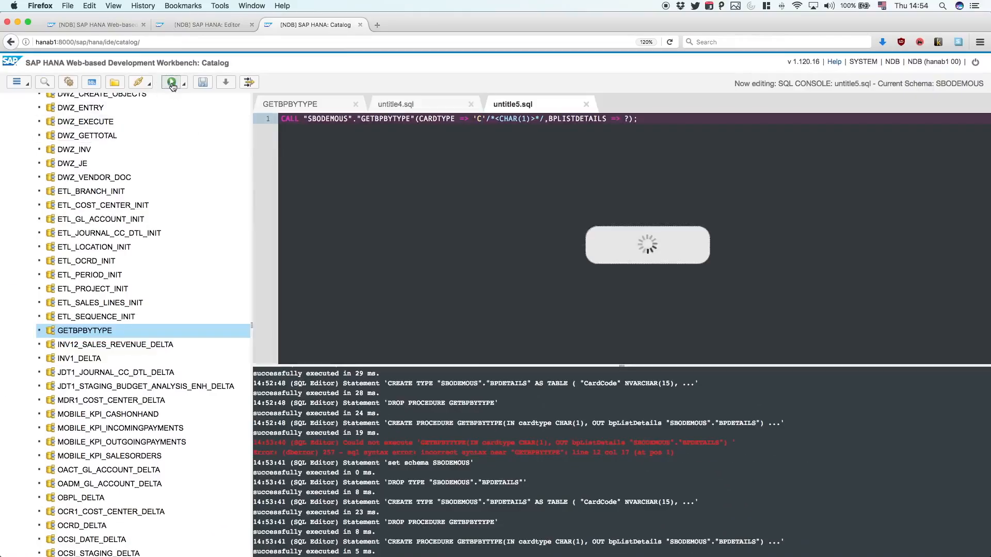
click(170, 82)
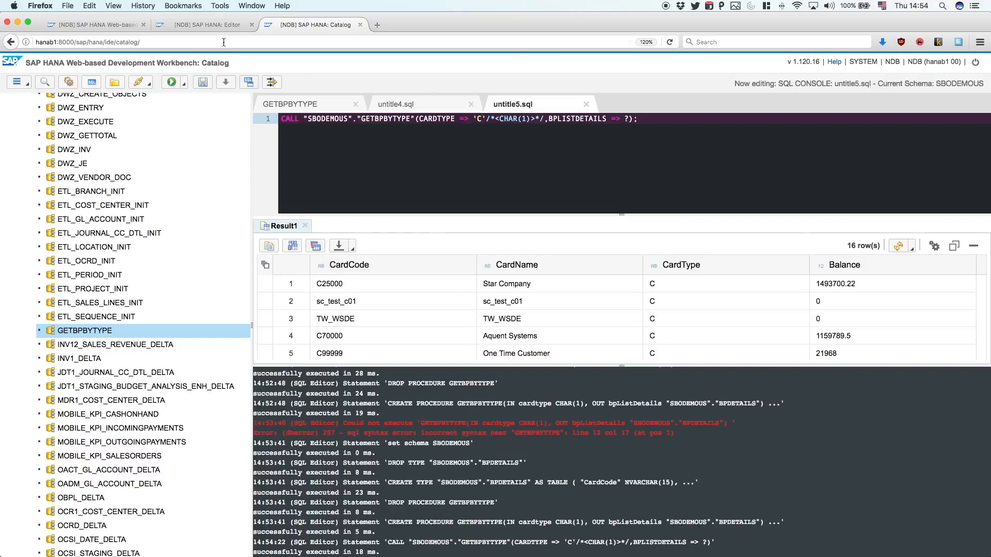
click(202, 25)
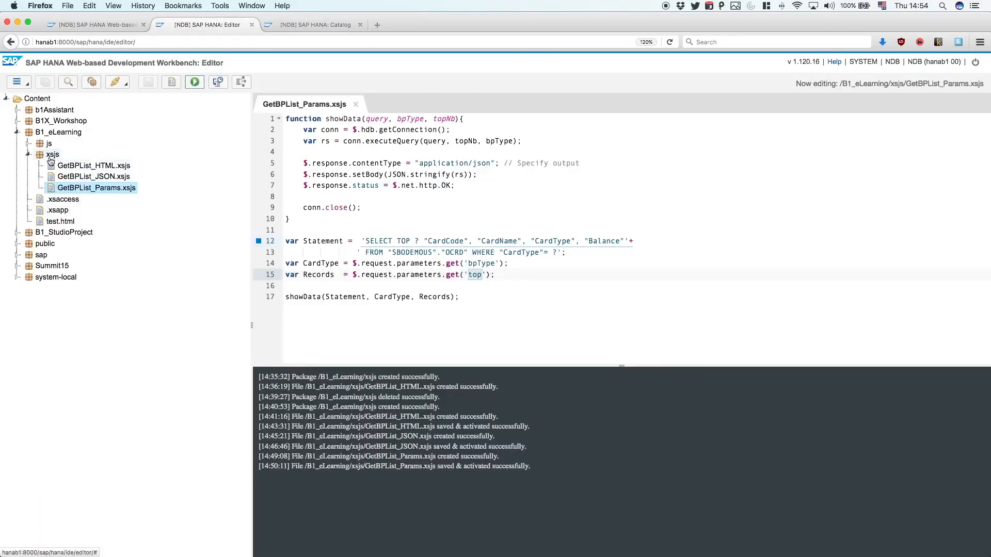
Step: Create a new file named GetBPList_Proc.xsjs in the xsjs package
right_click(52, 154)
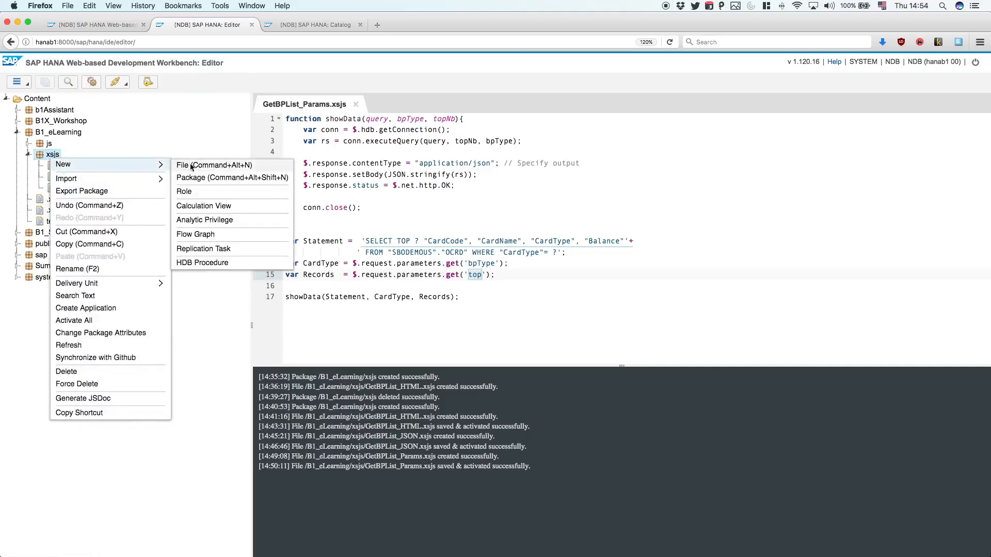
click(184, 165)
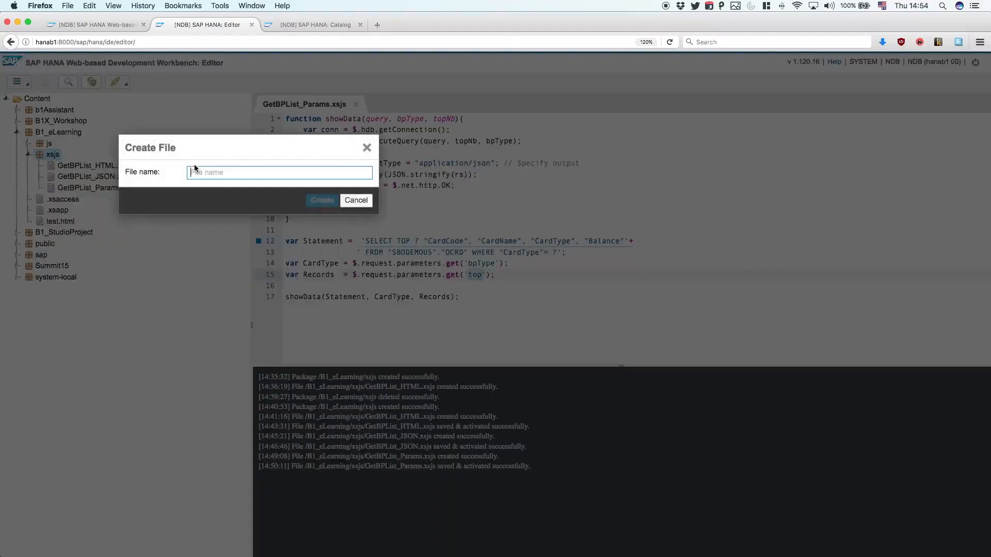
text(GBL)
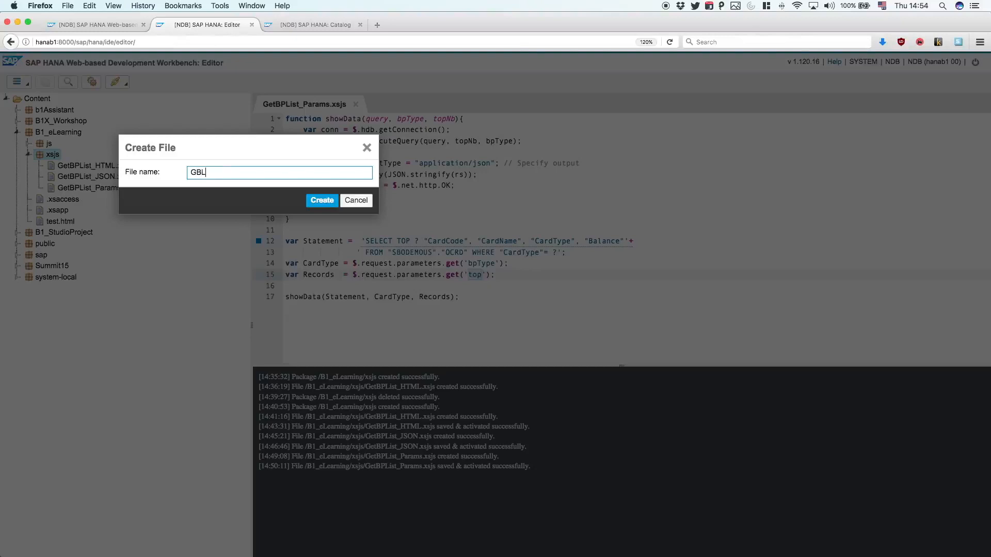
text(GetBPList_Pro)
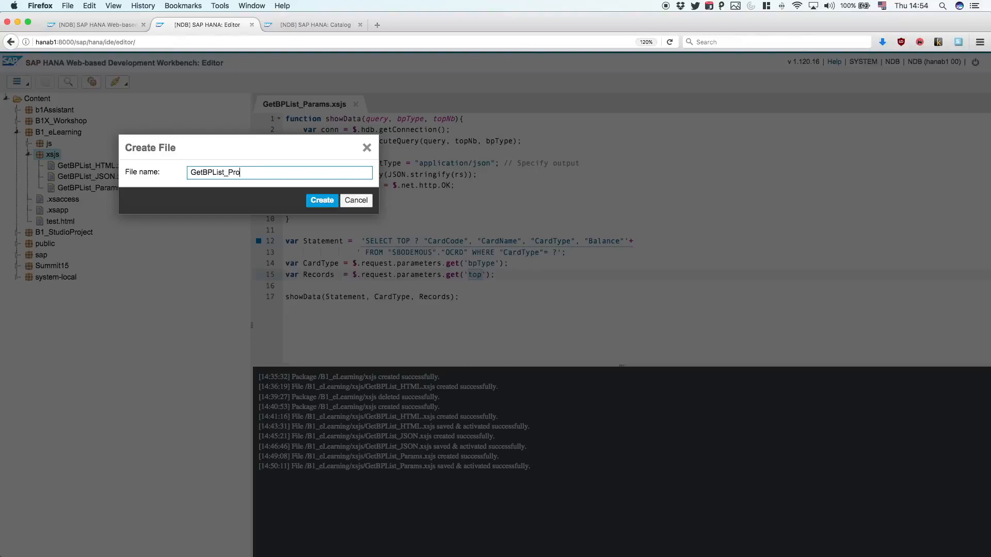
text(c.xsjs)
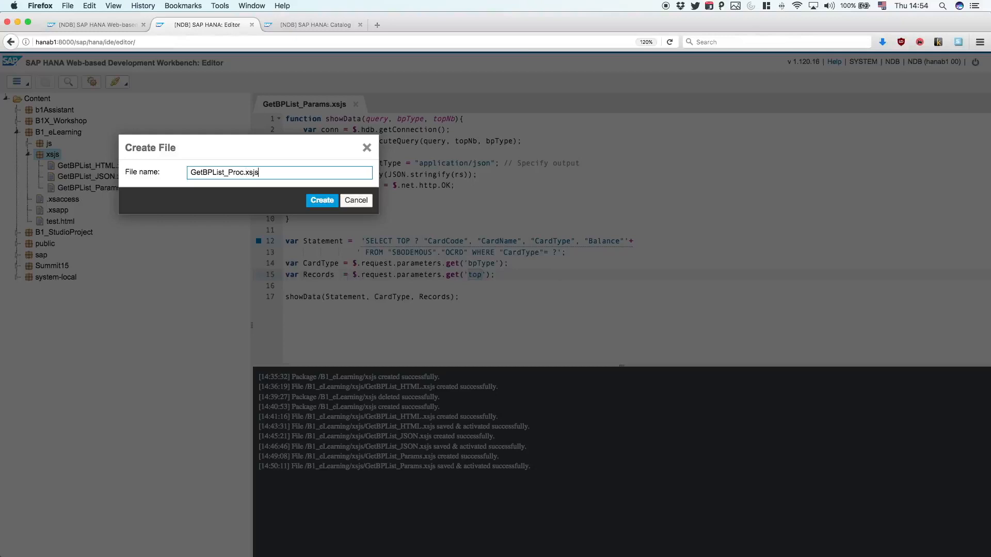
click(322, 200)
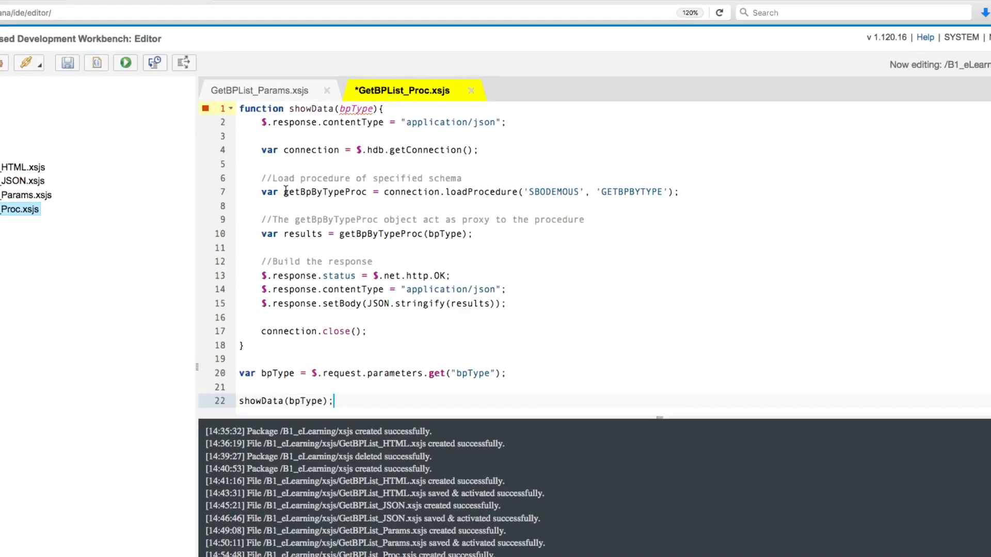
mouse_move(467, 211)
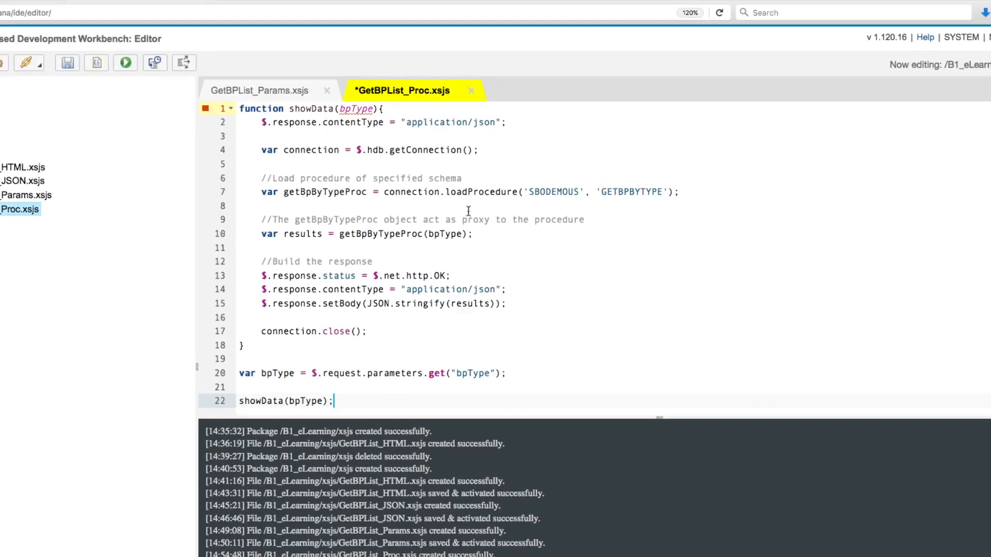
Step: Review the loadProcedure('SBODEMOUS','GETBPBYTYPE') call, the bpType argument and the JSON results response
double_click(480, 191)
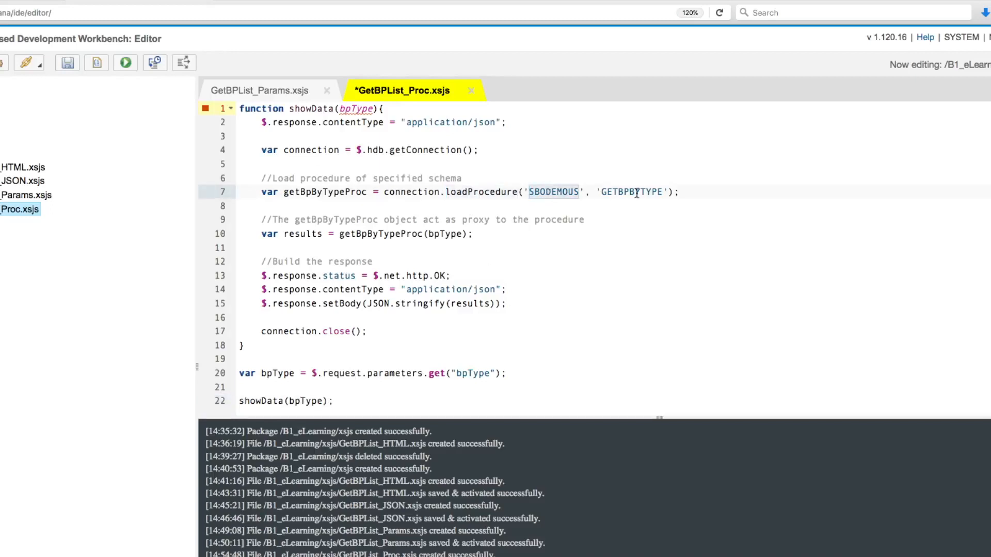
double_click(630, 192)
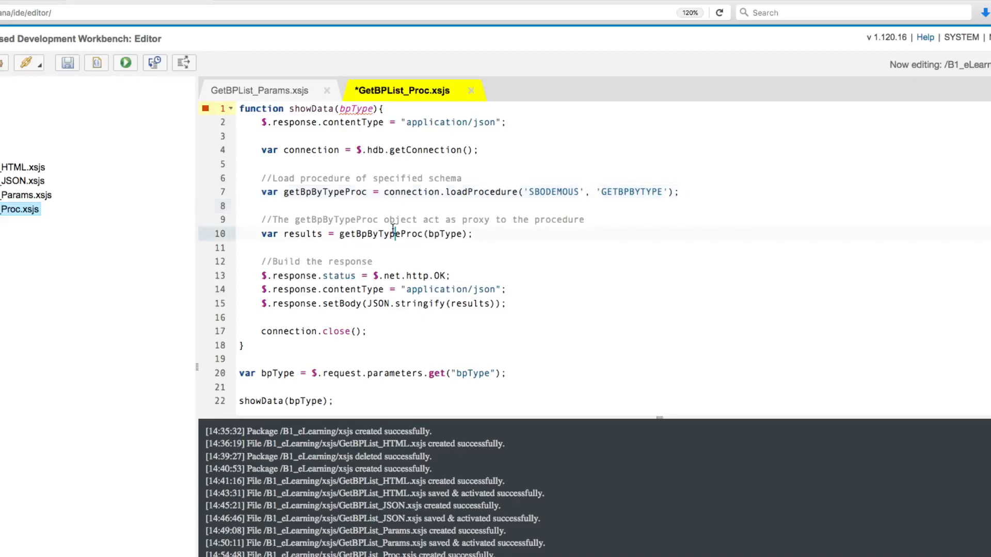
double_click(381, 234)
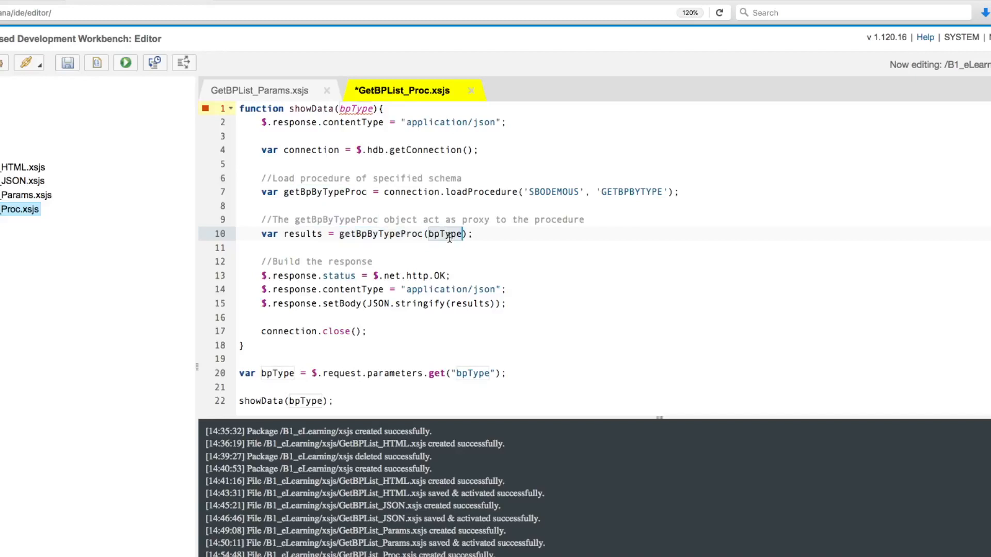
mouse_move(385, 219)
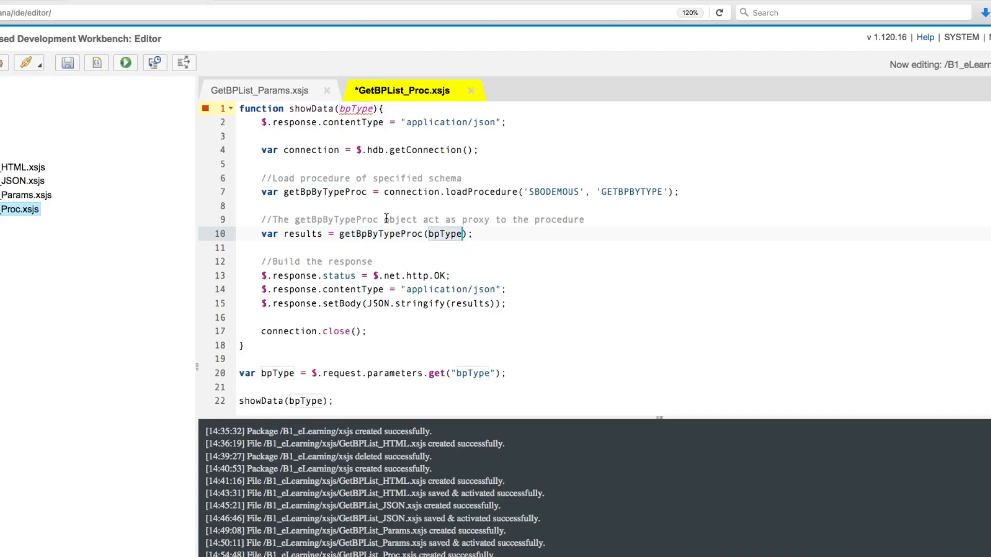
mouse_move(280, 247)
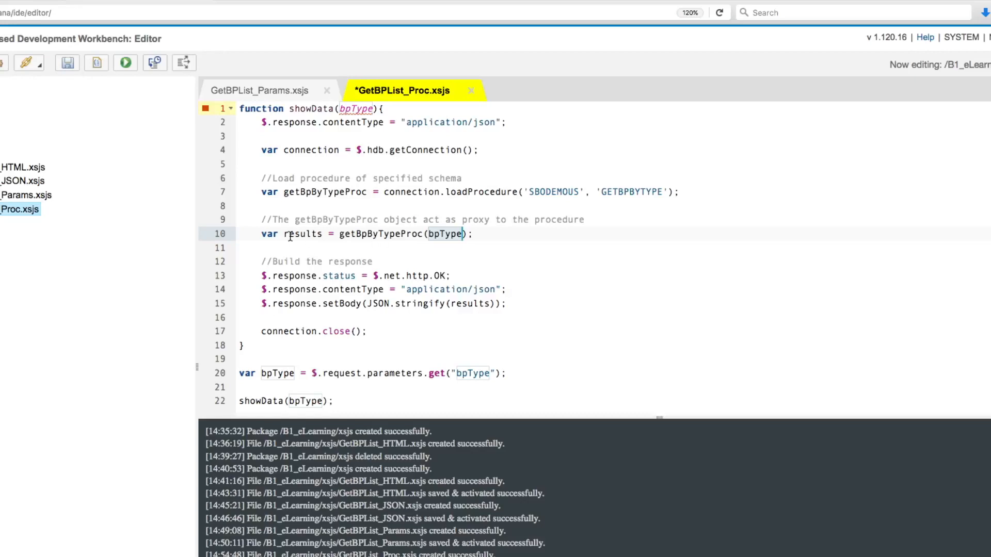
double_click(471, 304)
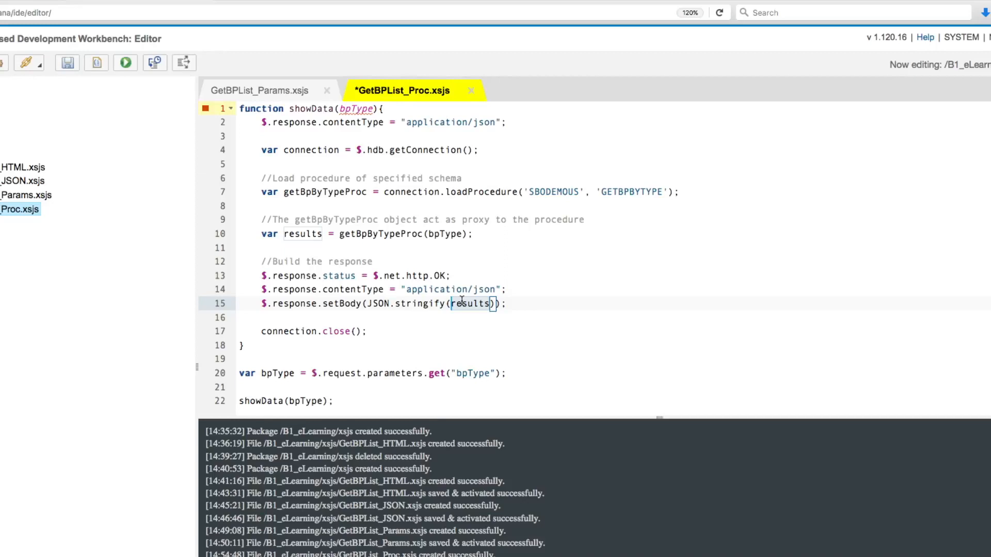
mouse_move(363, 108)
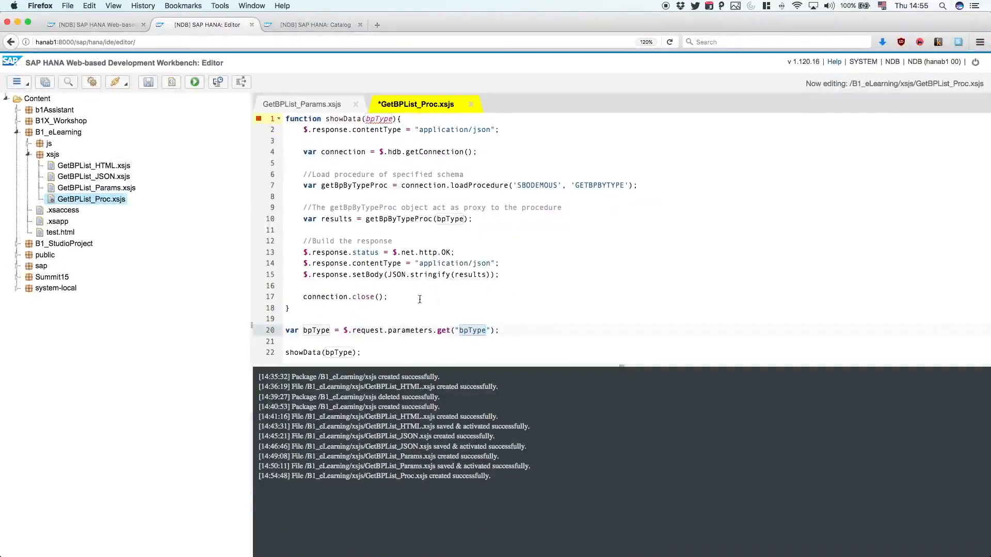
Step: Save and activate GetBPList_Proc.xsjs, then run it in the browser
click(148, 82)
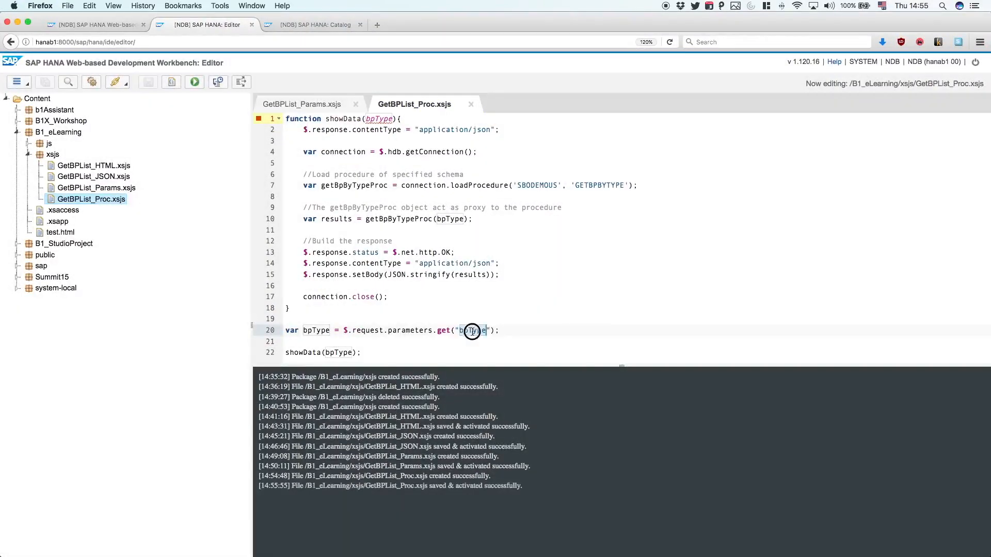
click(194, 83)
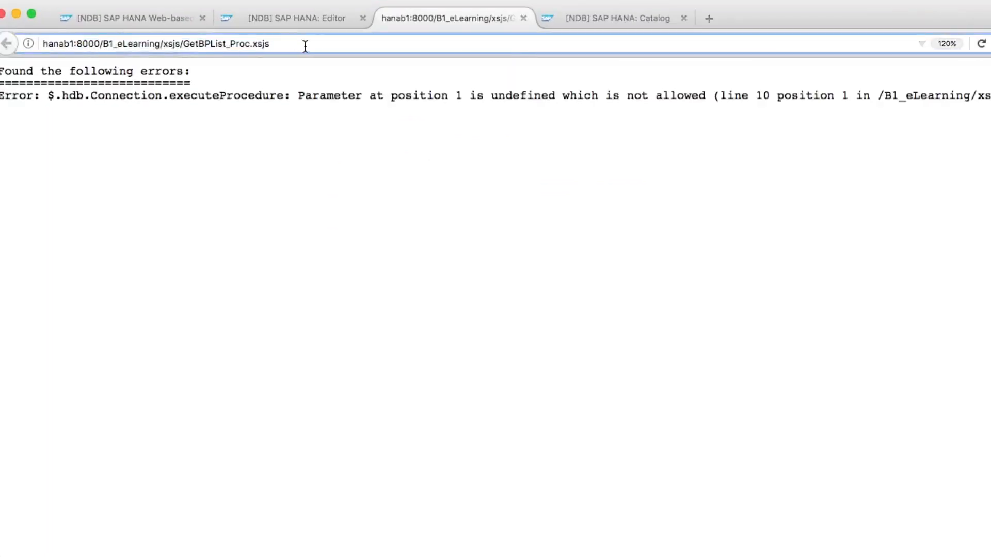
Step: Append ?bpType=S to the GetBPList_Proc.xsjs URL and view the supplier JSON result
text(?bp)
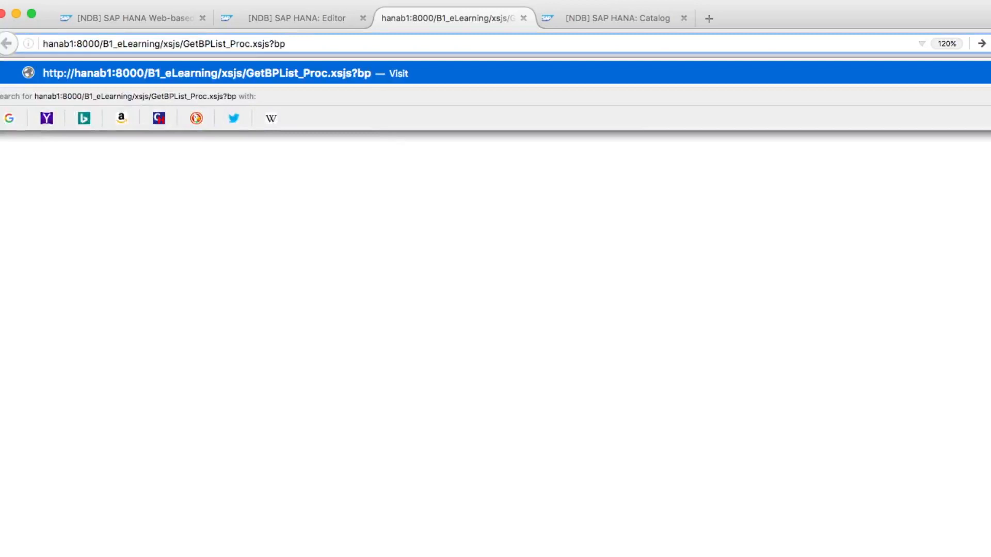
text(Type)
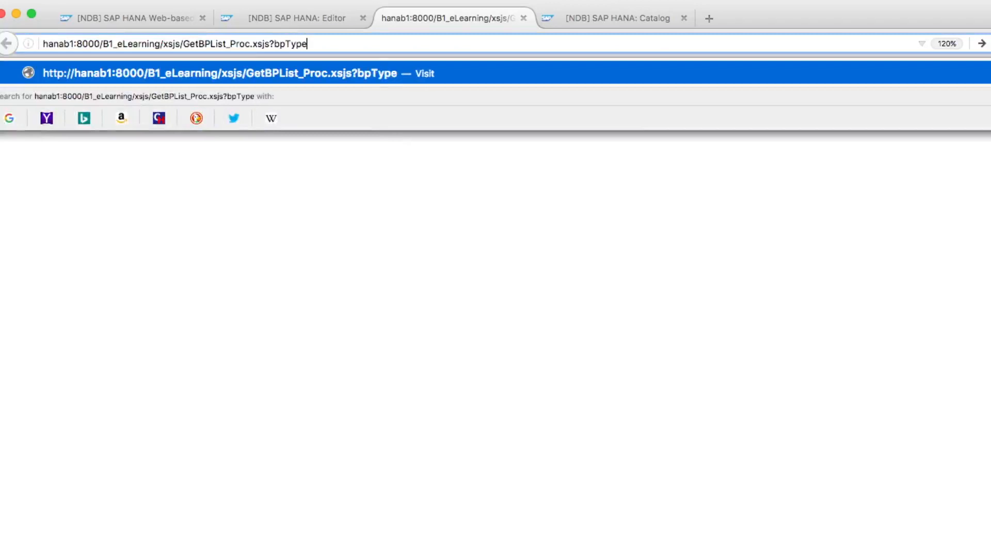
text(=S)
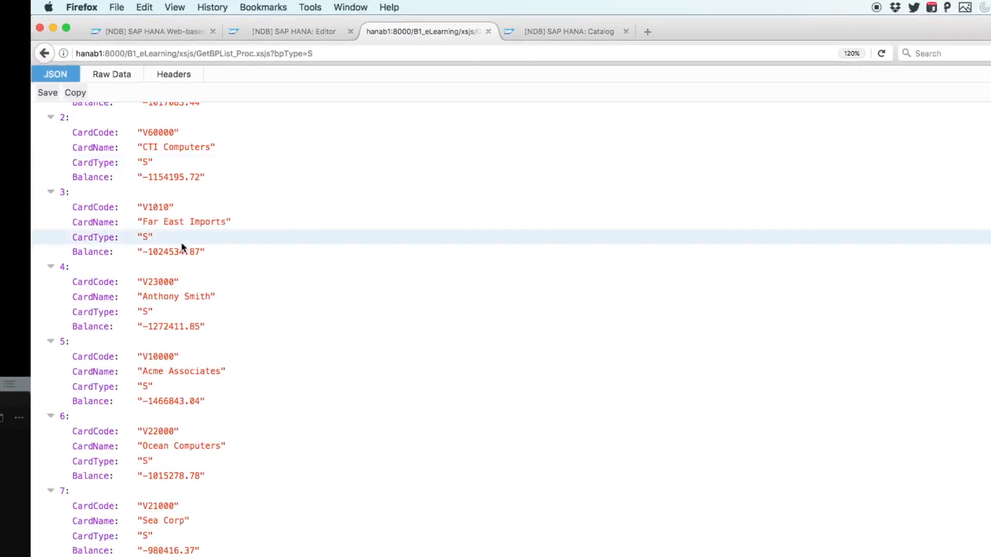
scroll(up, 3)
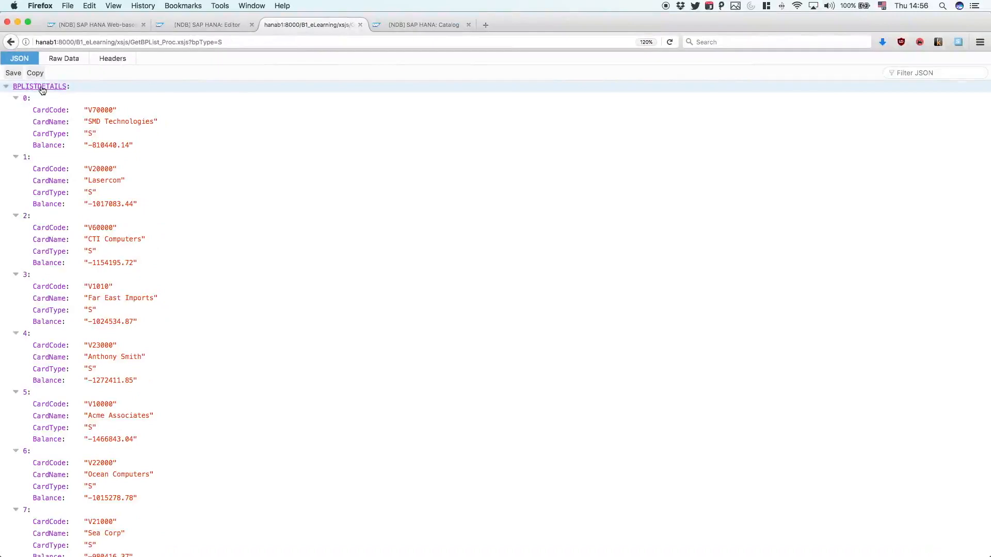
Step: Return to the Catalog workspace and display the GETBPBYTYPE procedure's CREATE statement
click(420, 24)
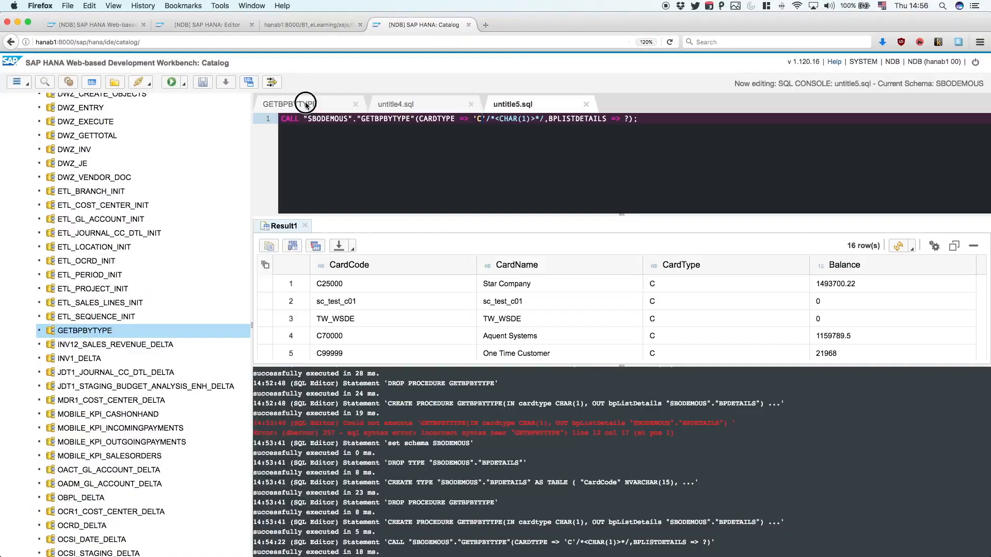
click(396, 103)
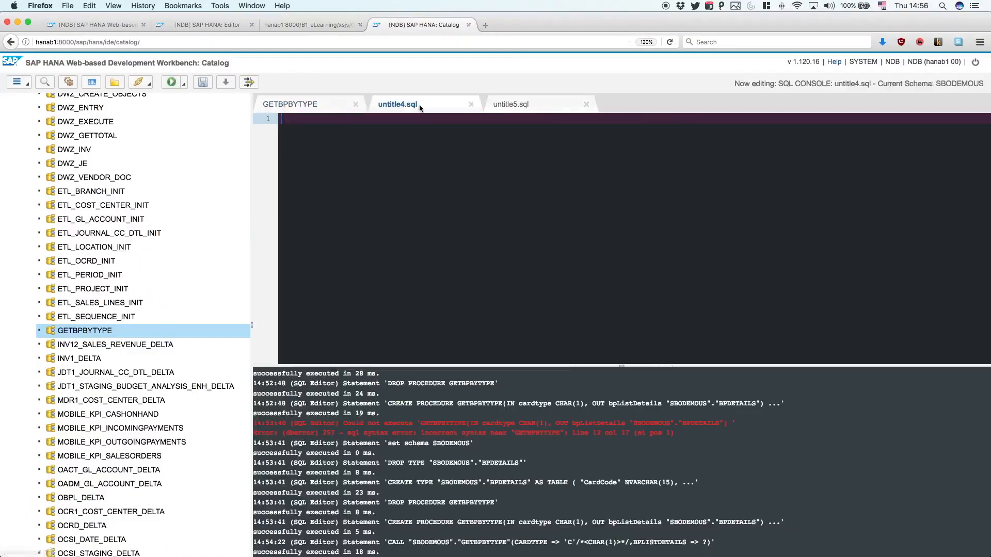
click(289, 103)
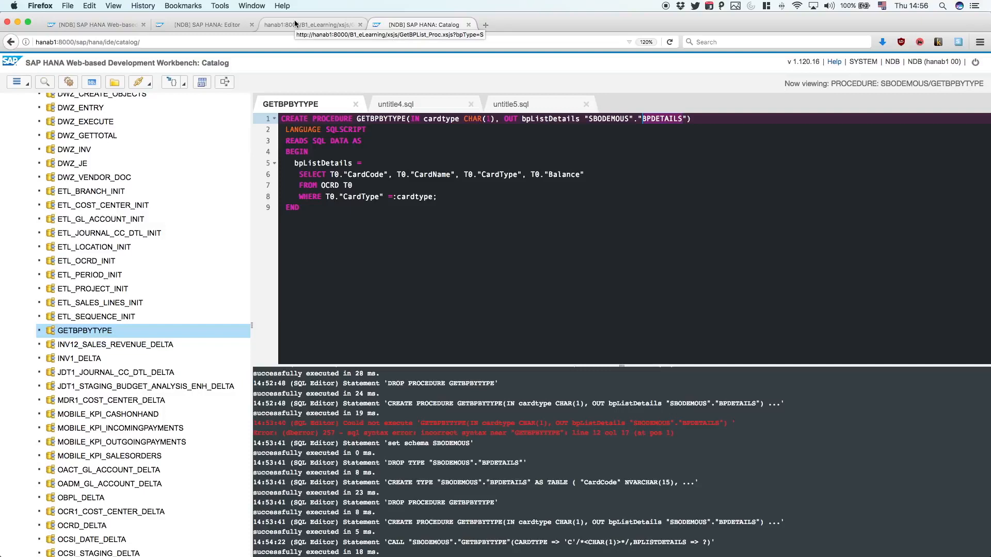
mouse_move(295, 25)
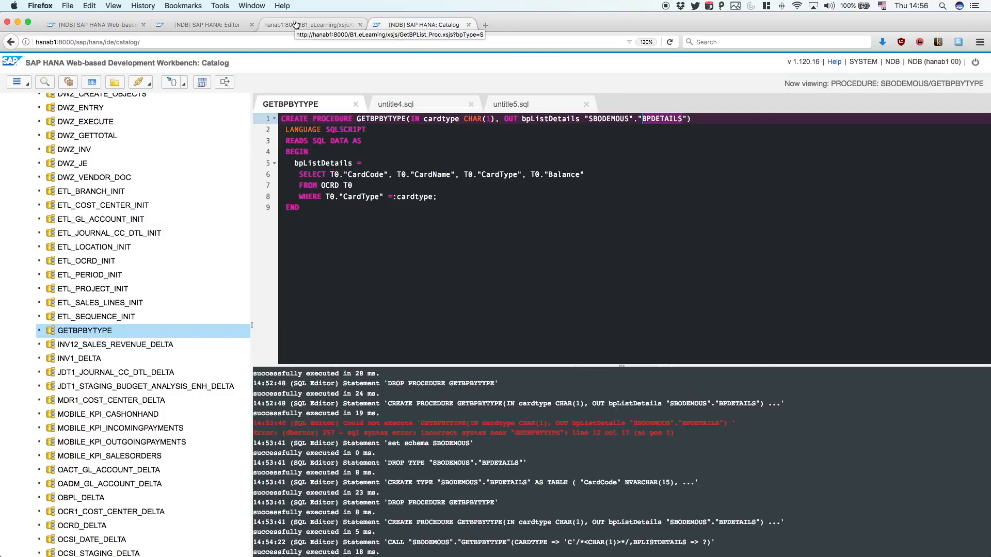